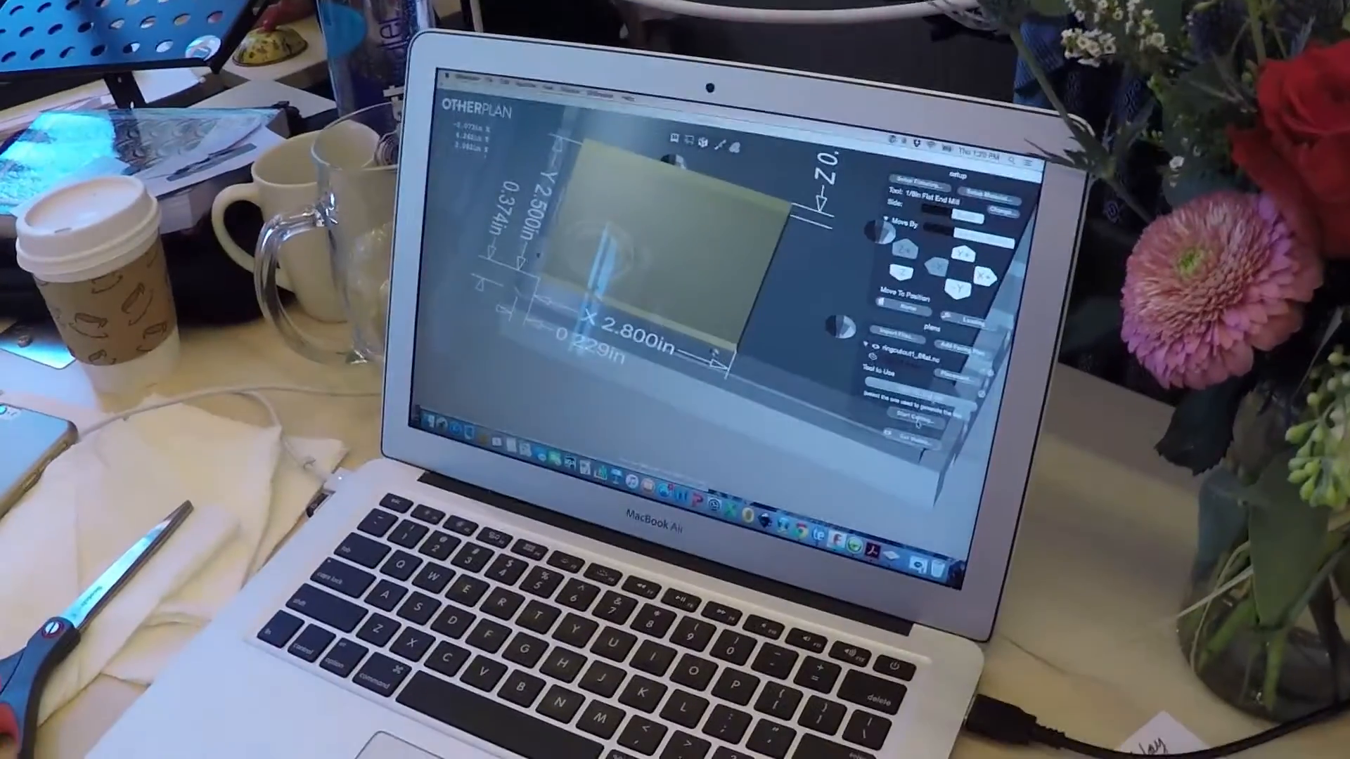
- Start cutting the loaded design on the Othermill and confirm the 'Start cutting?' prompt
click(909, 435)
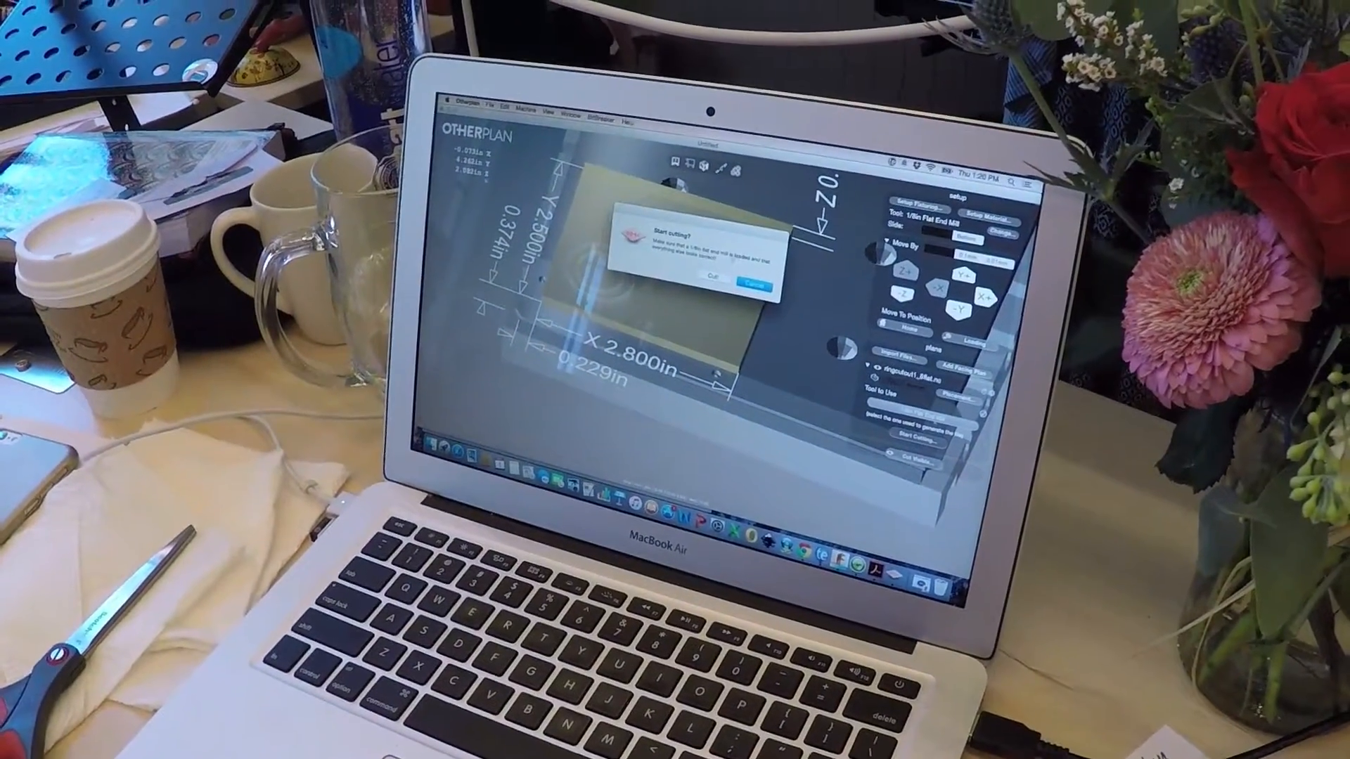
click(760, 286)
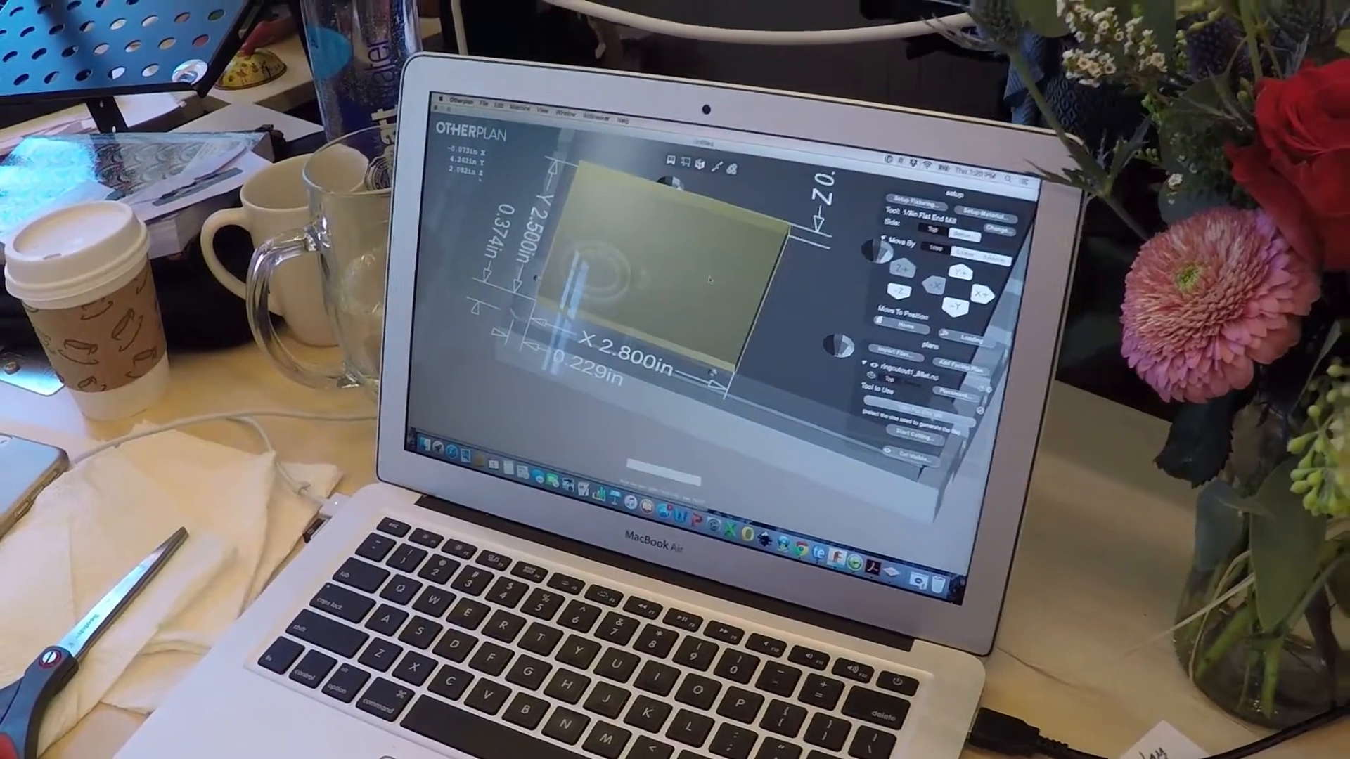